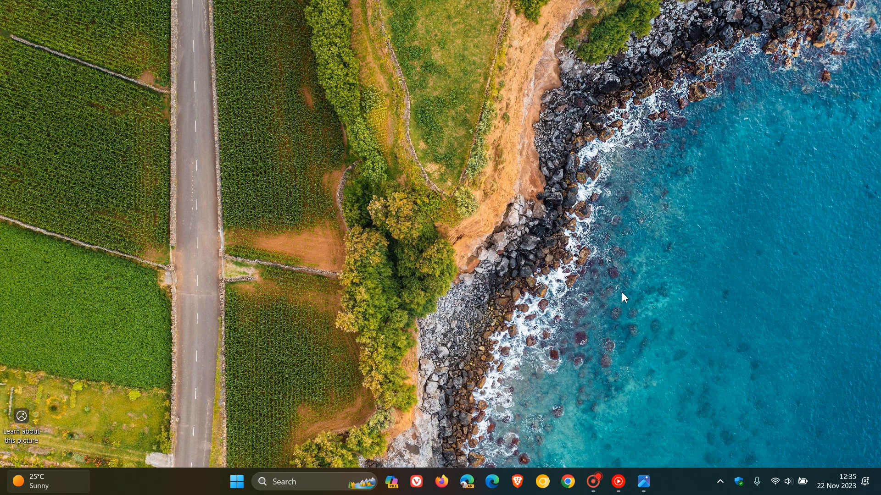
mouse_move(618, 265)
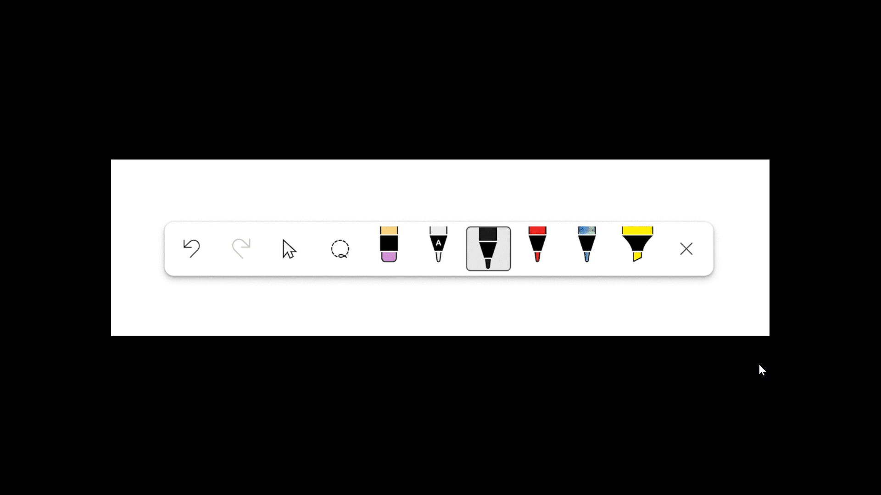
click(436, 249)
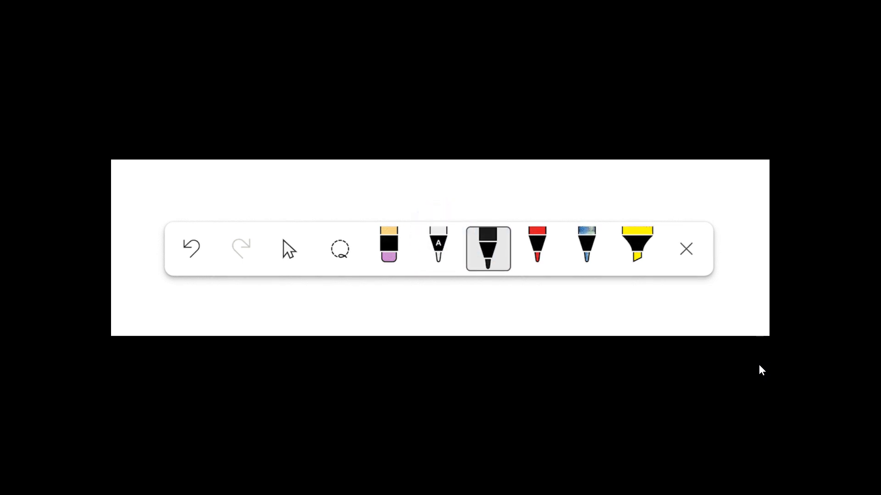
click(436, 250)
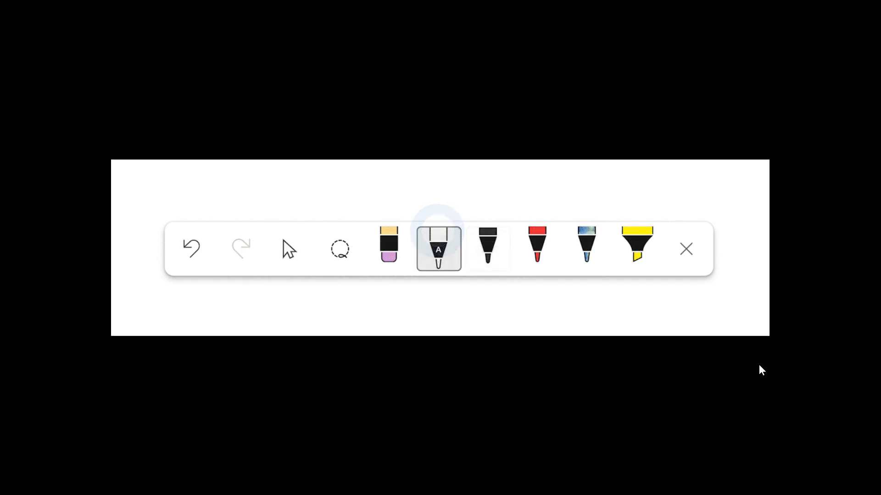
click(487, 250)
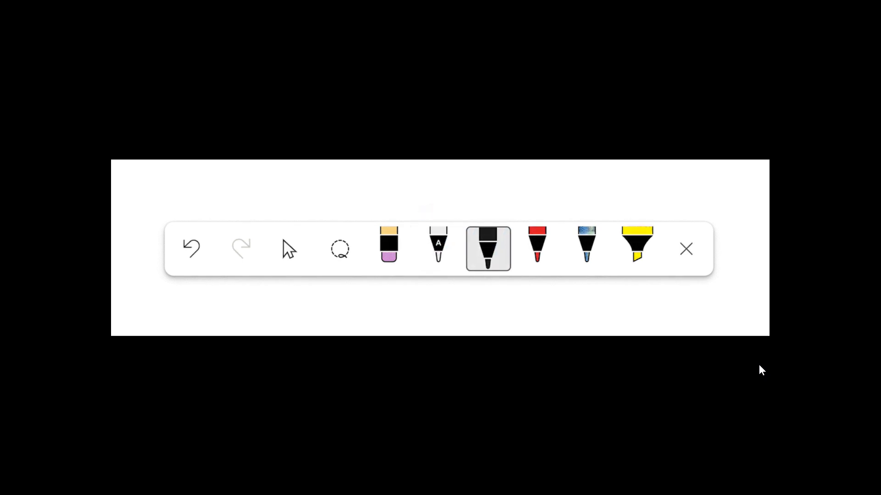
click(436, 252)
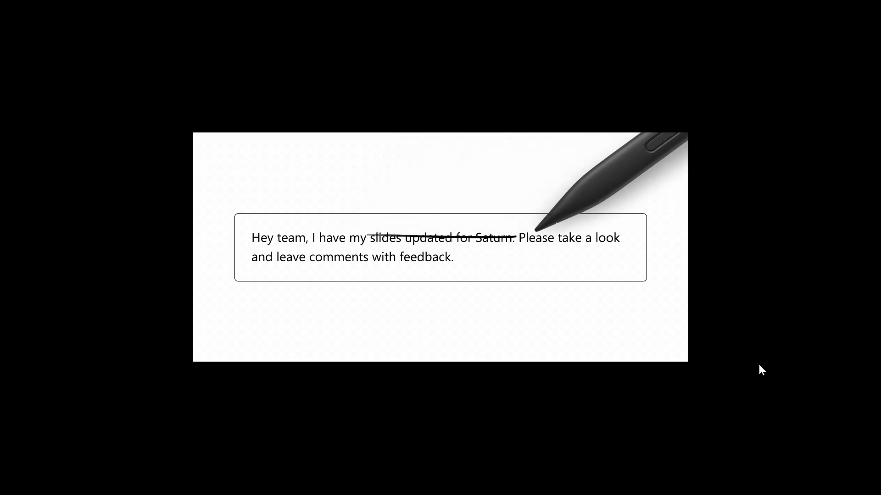
Step: Follow the pen demo striking through and restoring the typed team message in Photos
drag(367, 237, 512, 237)
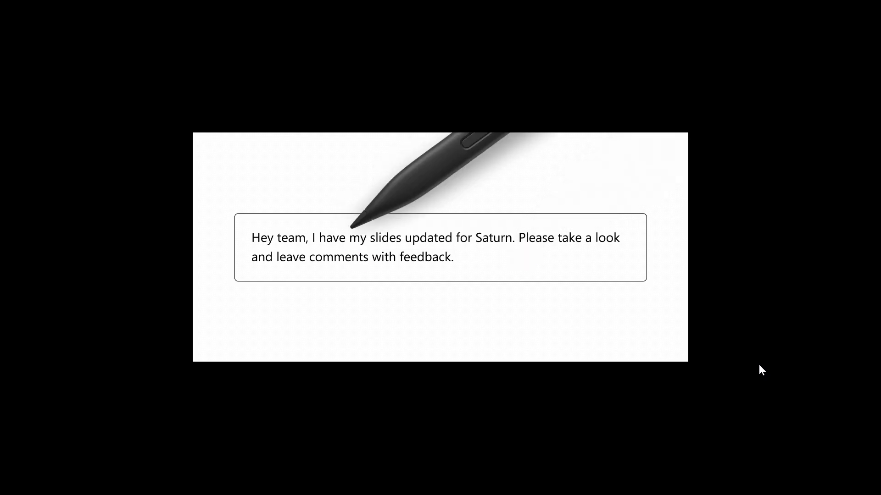
drag(368, 238, 511, 237)
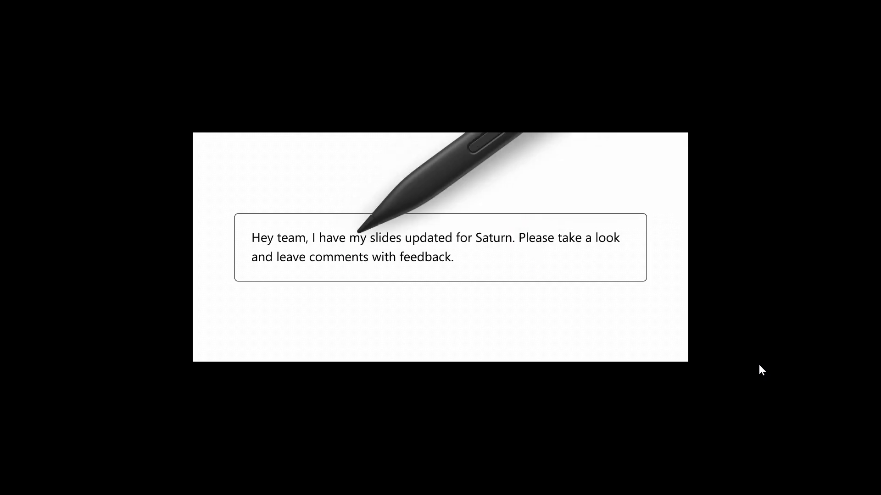
double_click(339, 257)
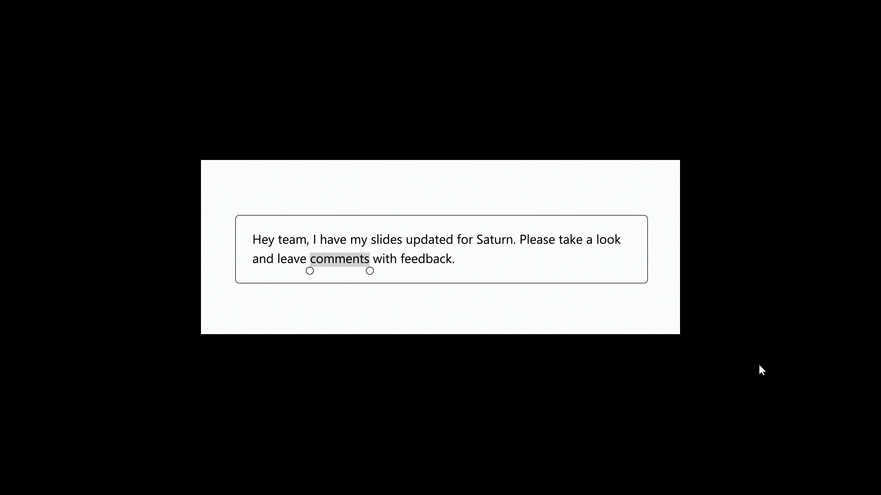
Step: Let the word-selection demo play on until the pen toolbar animation returns
text(your)
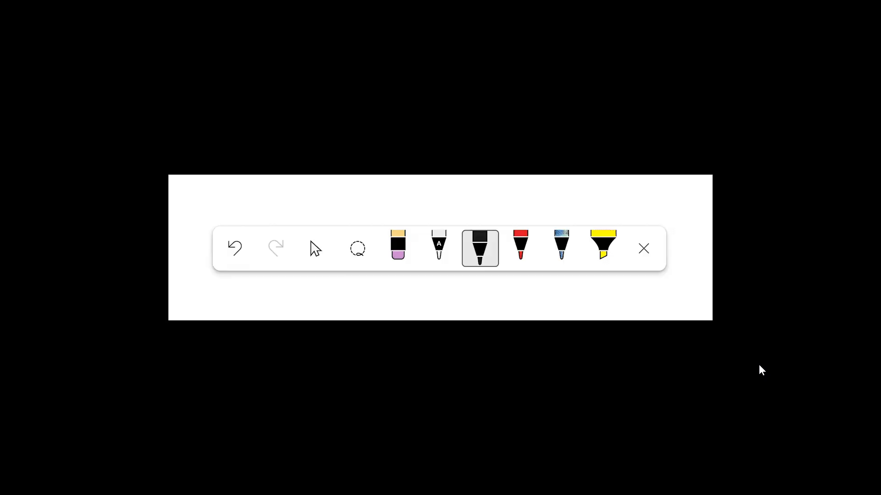
click(437, 248)
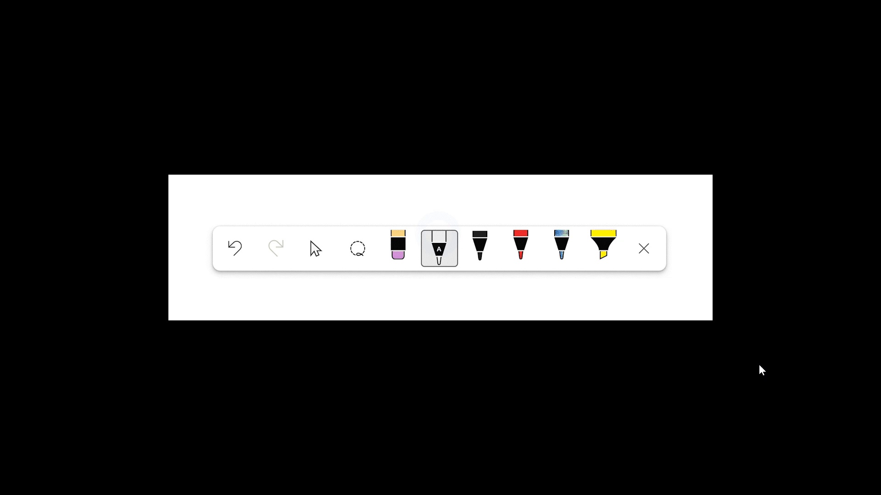
click(479, 249)
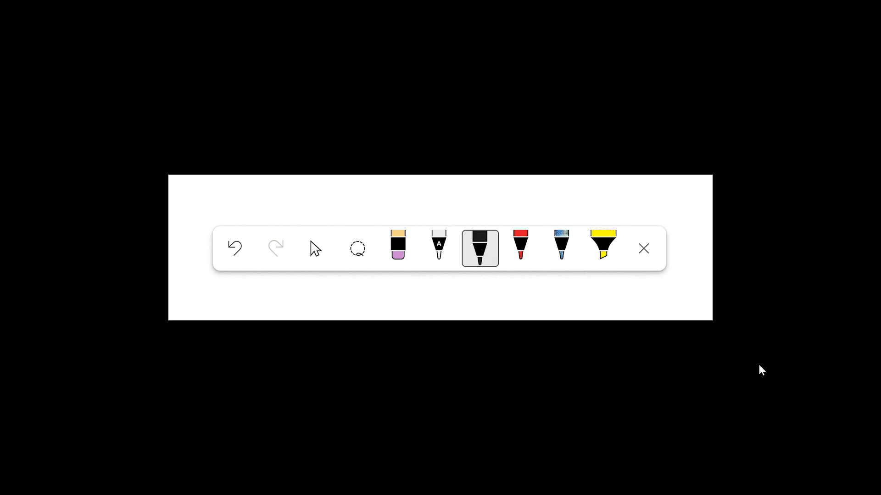
click(439, 248)
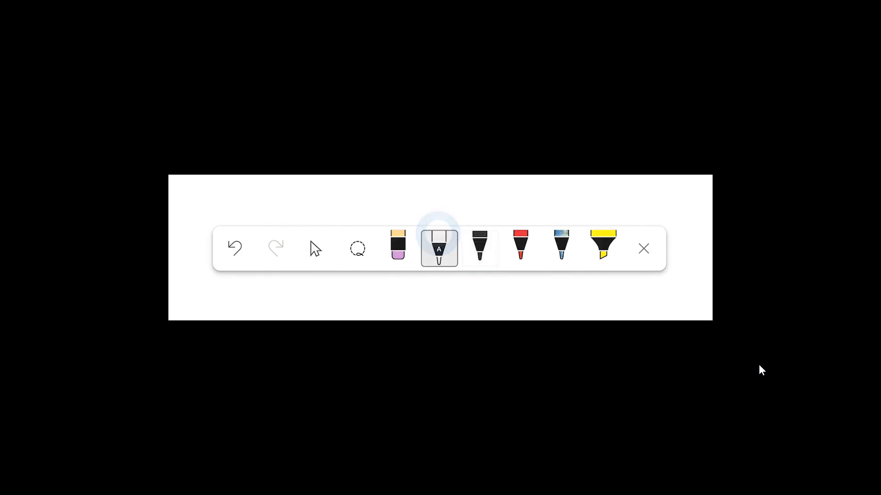
click(479, 250)
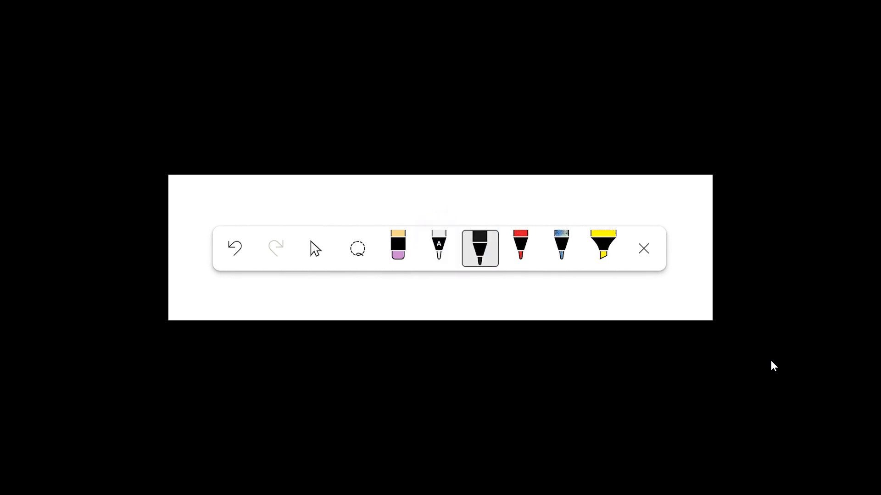
click(439, 253)
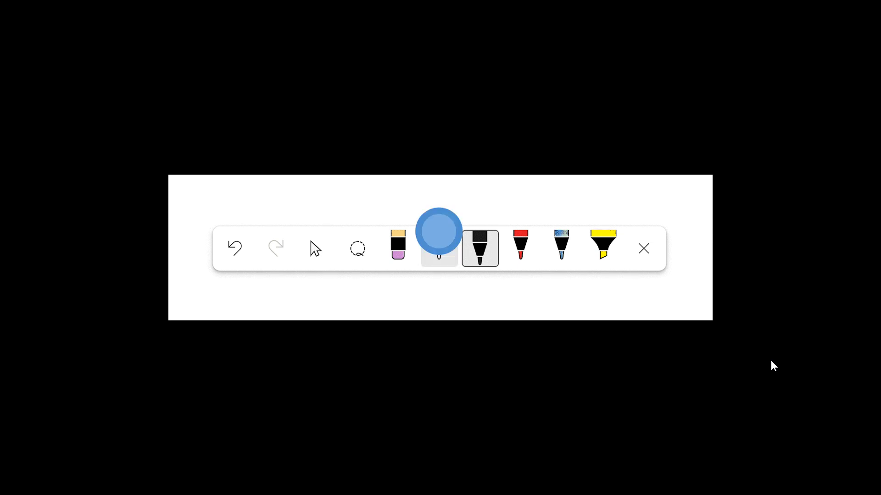
click(439, 250)
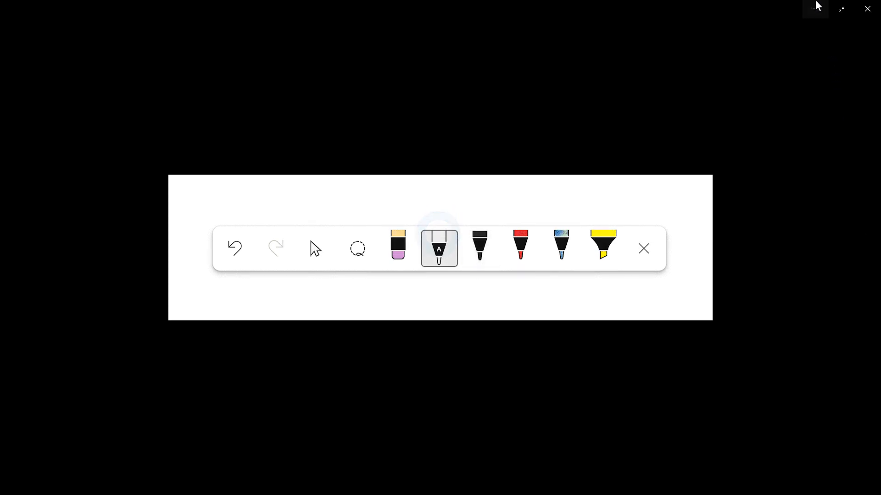
Step: Close Photos and view the Windows Update history of installed quality updates in Settings
click(644, 249)
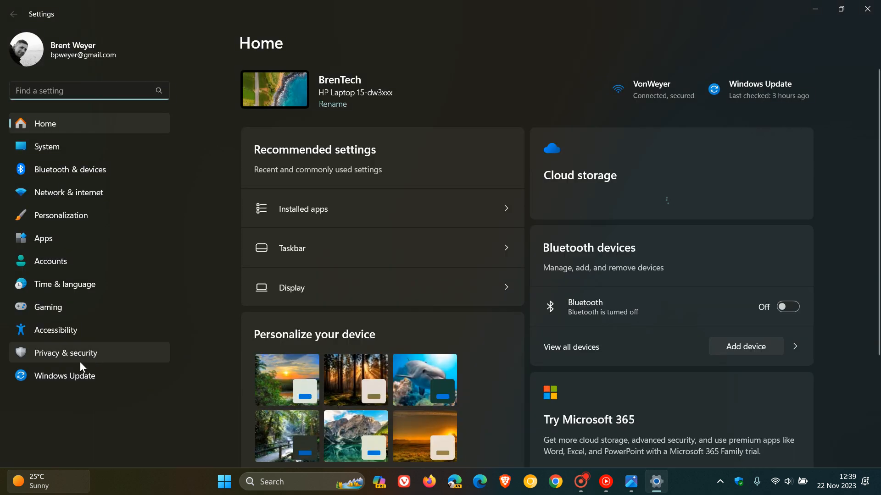
click(64, 377)
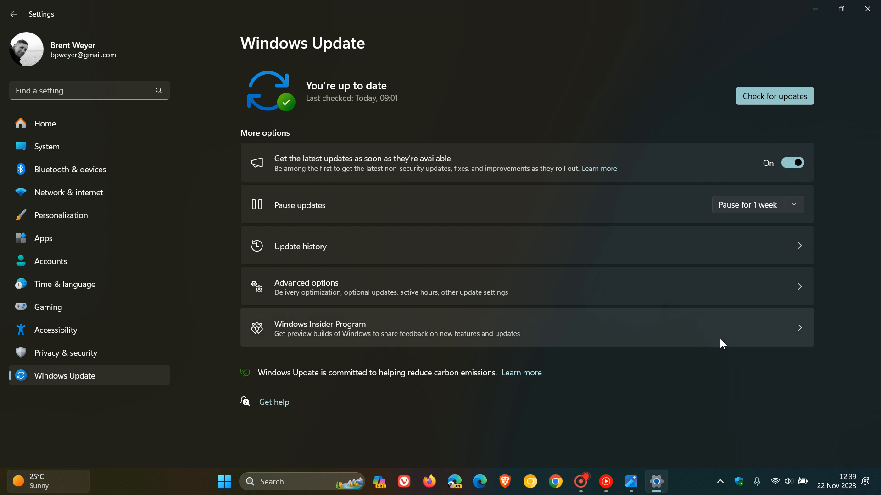
click(299, 246)
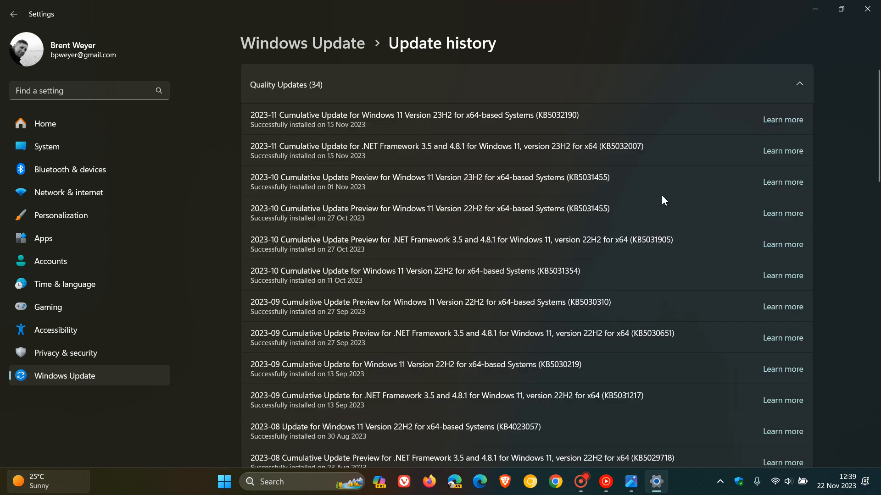
mouse_move(562, 196)
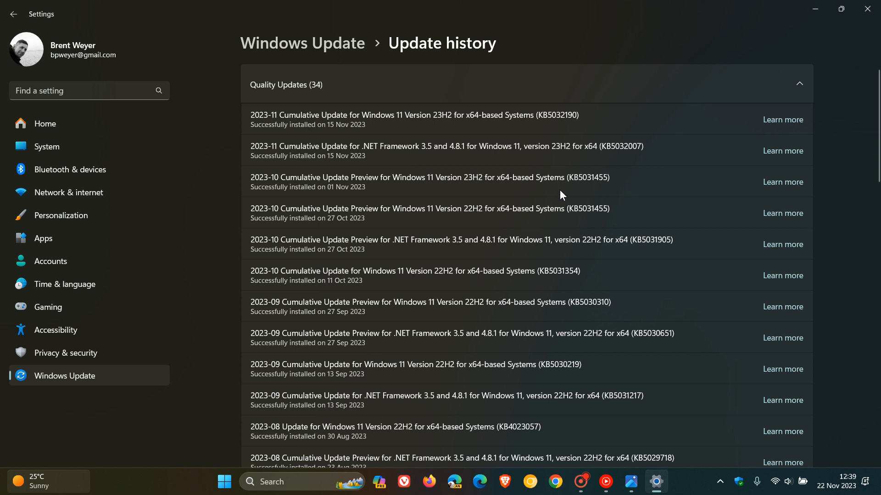
mouse_move(596, 162)
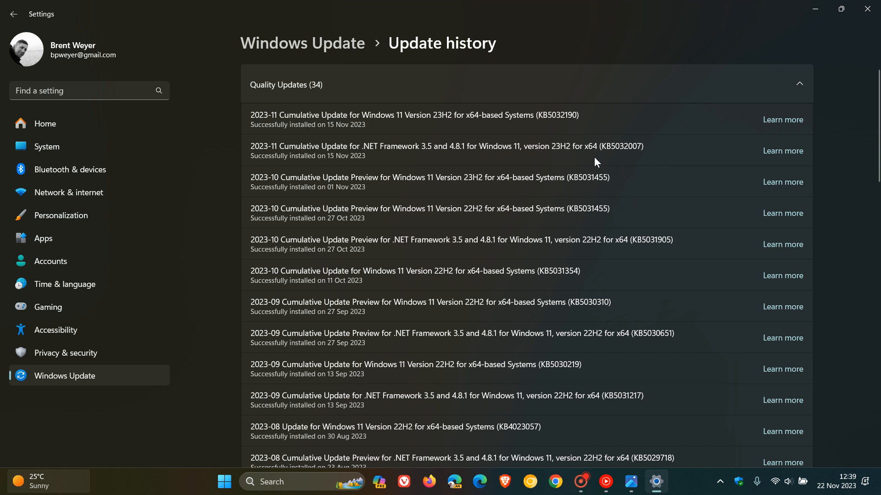
mouse_move(657, 180)
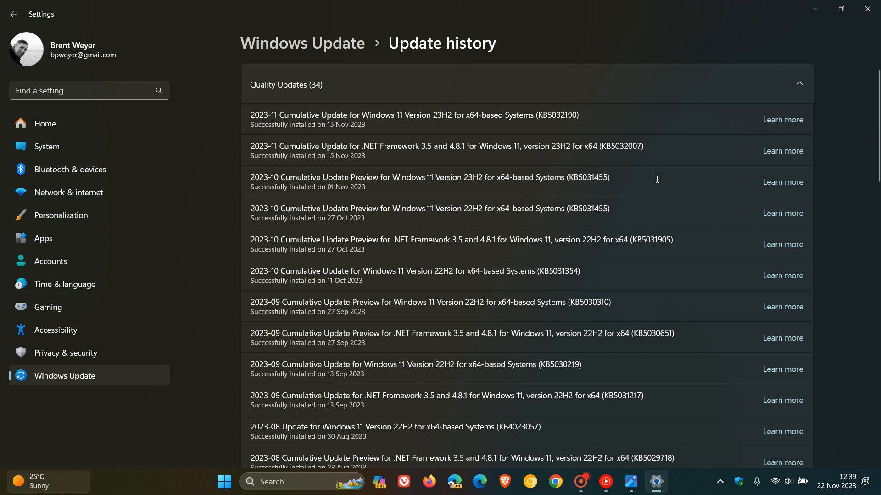
mouse_move(626, 178)
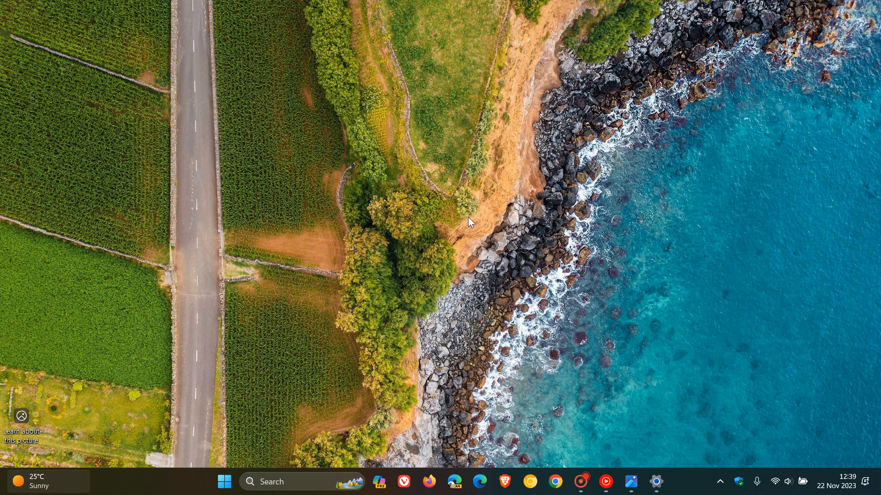
mouse_move(542, 216)
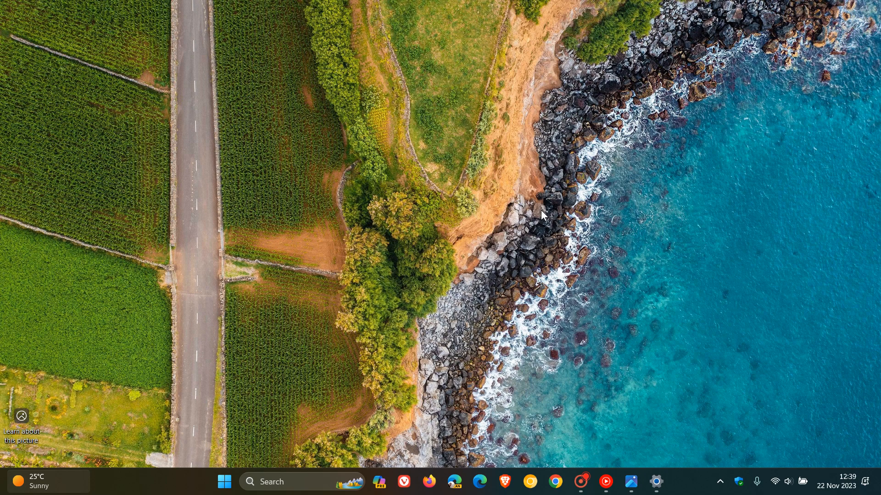
mouse_move(358, 130)
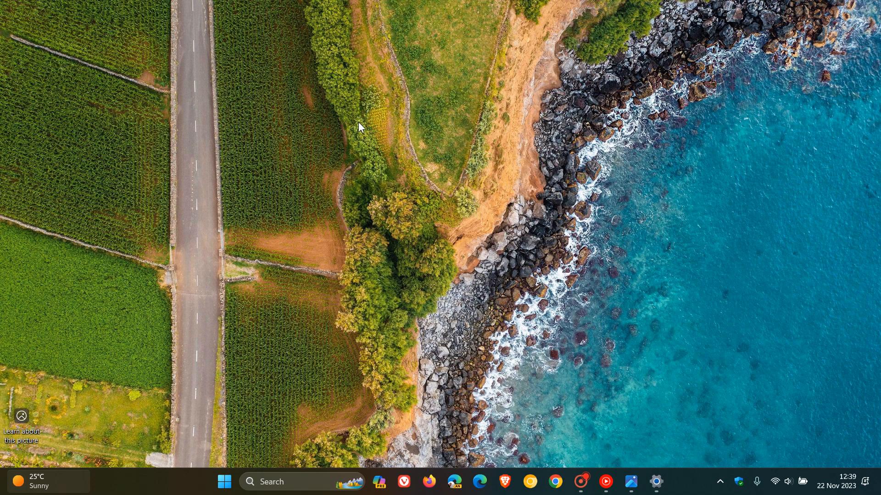
mouse_move(554, 185)
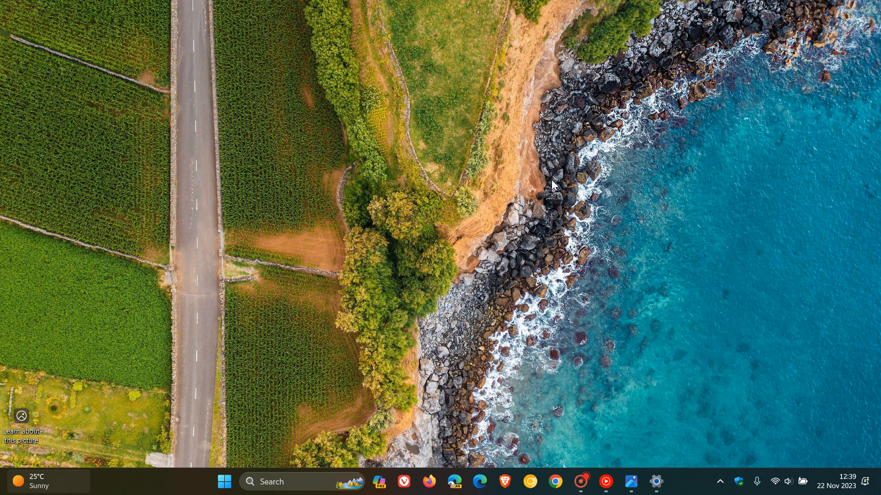